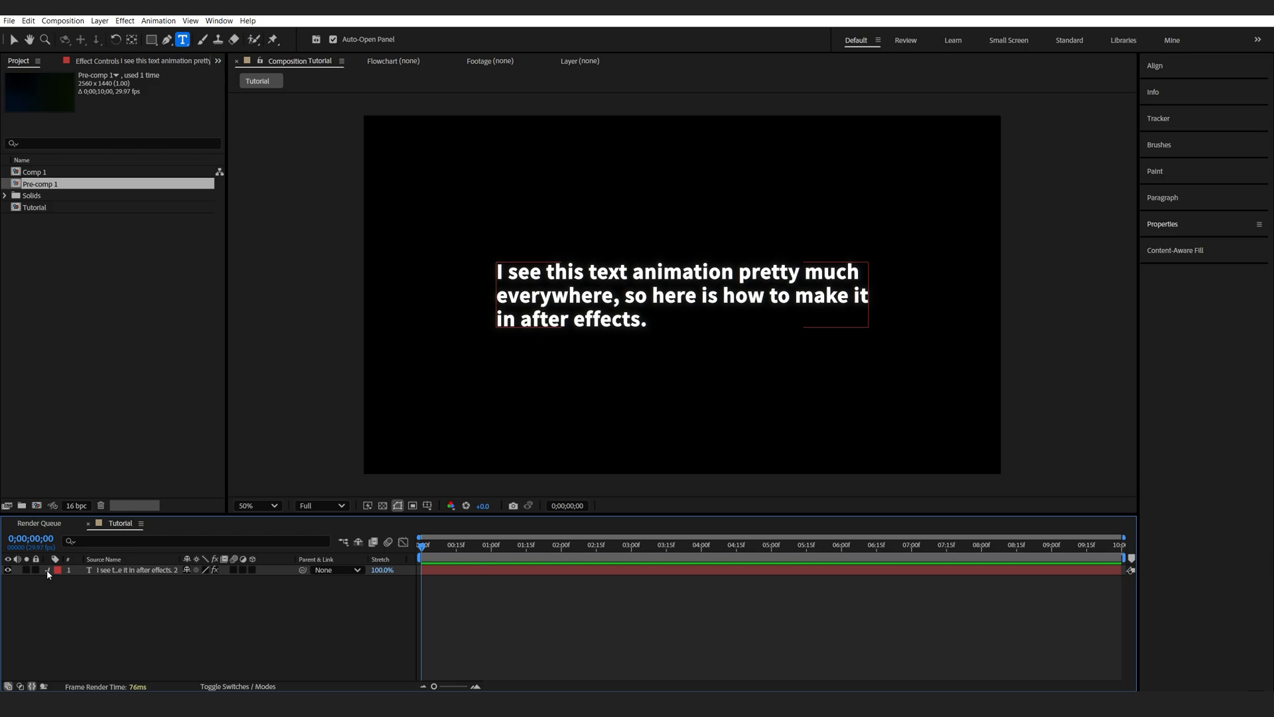
Add a Position text animator with Opacity to the paragraph layer and edit the Opacity value.
left_click(298, 582)
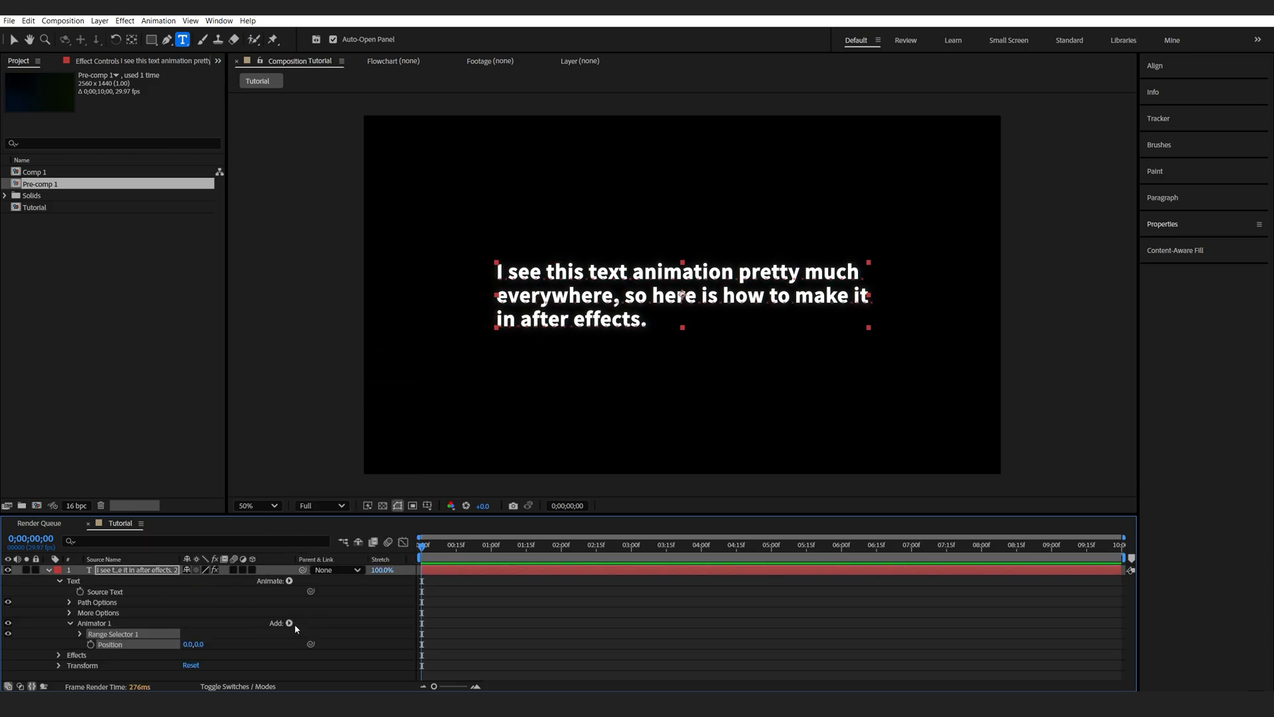
left_click(290, 623)
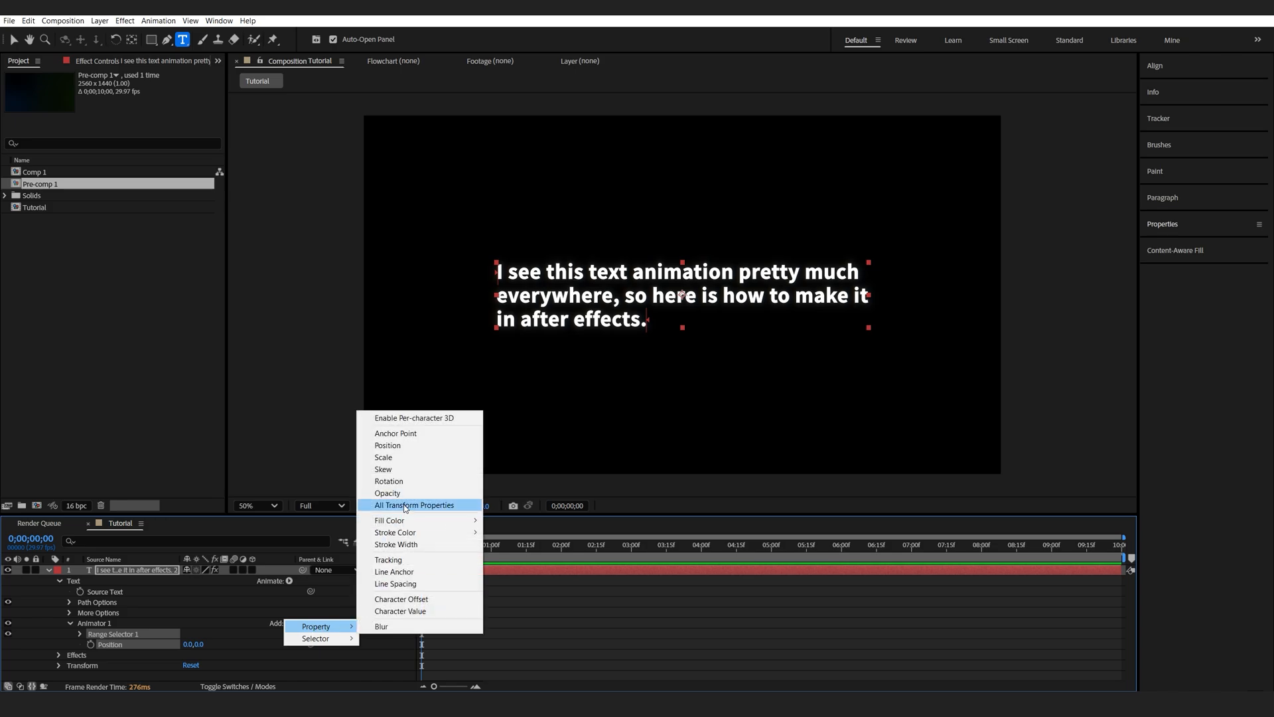
left_click(387, 493)
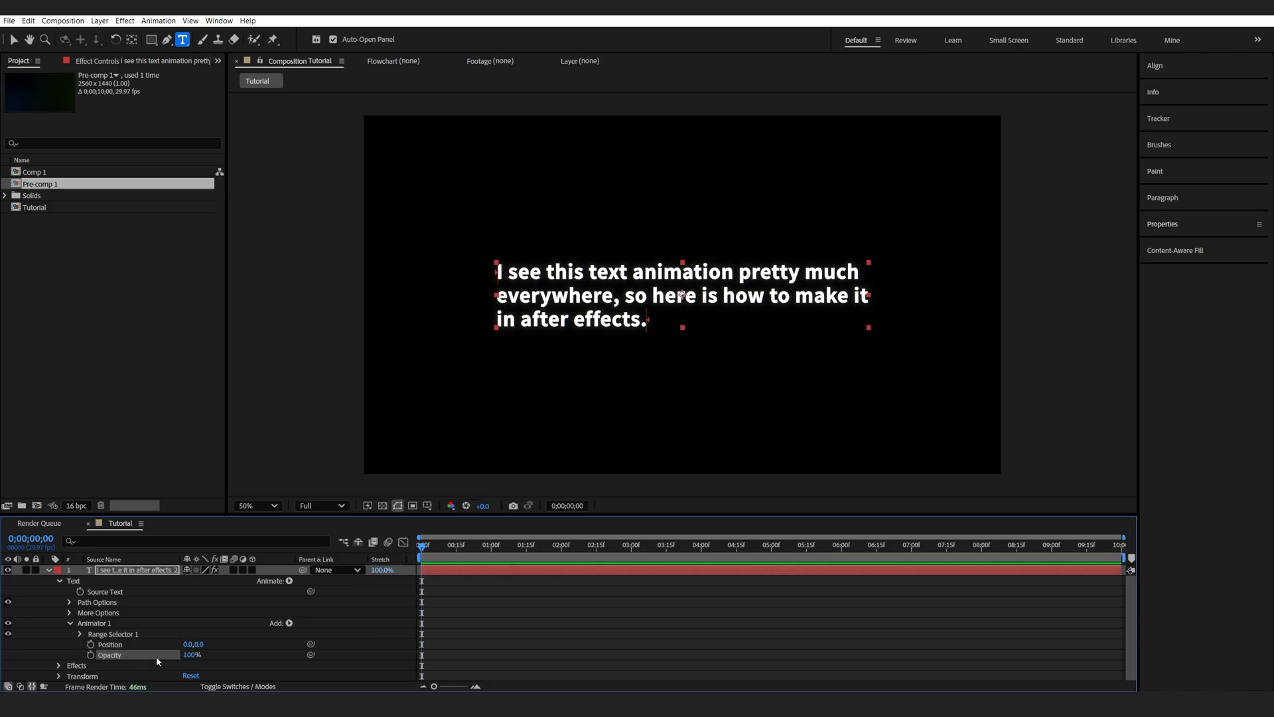
double_click(192, 655)
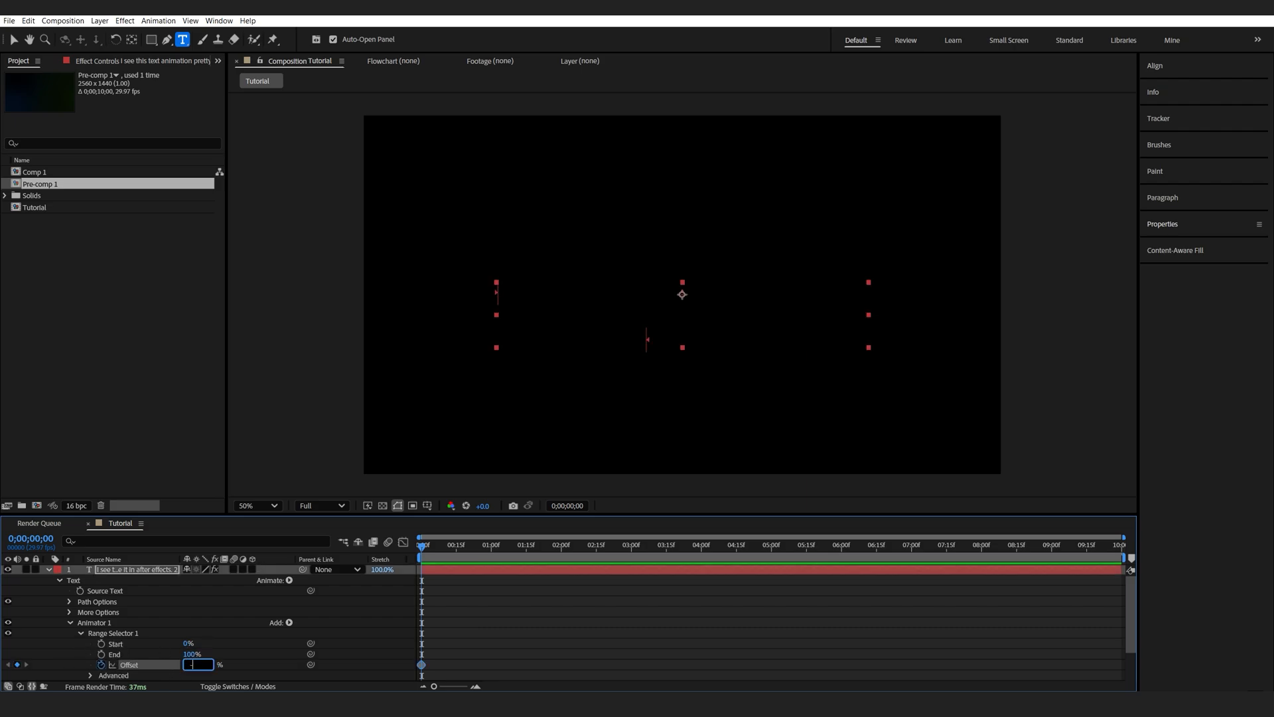
Enter -100 as the range selector Offset keyframe value.
type("-100")
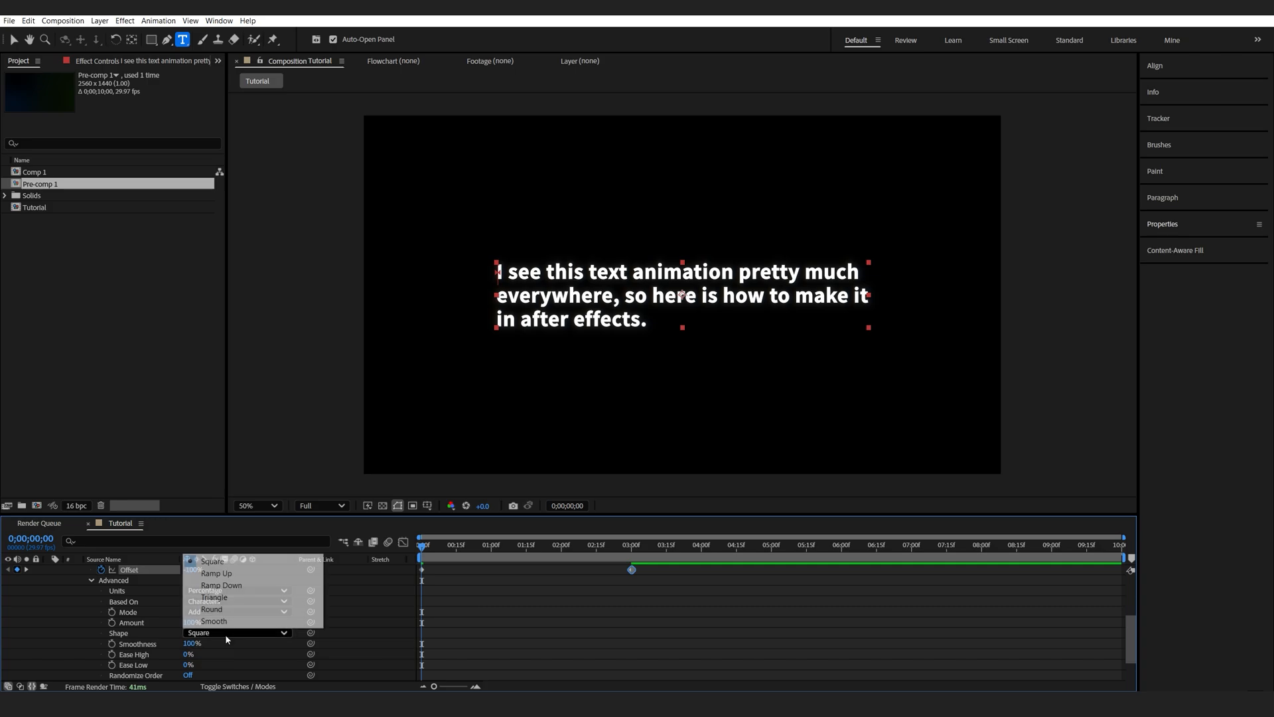
Set selector Shape to Ramp Up, easing to 50, and Based On to Words.
left_click(216, 573)
type("-")
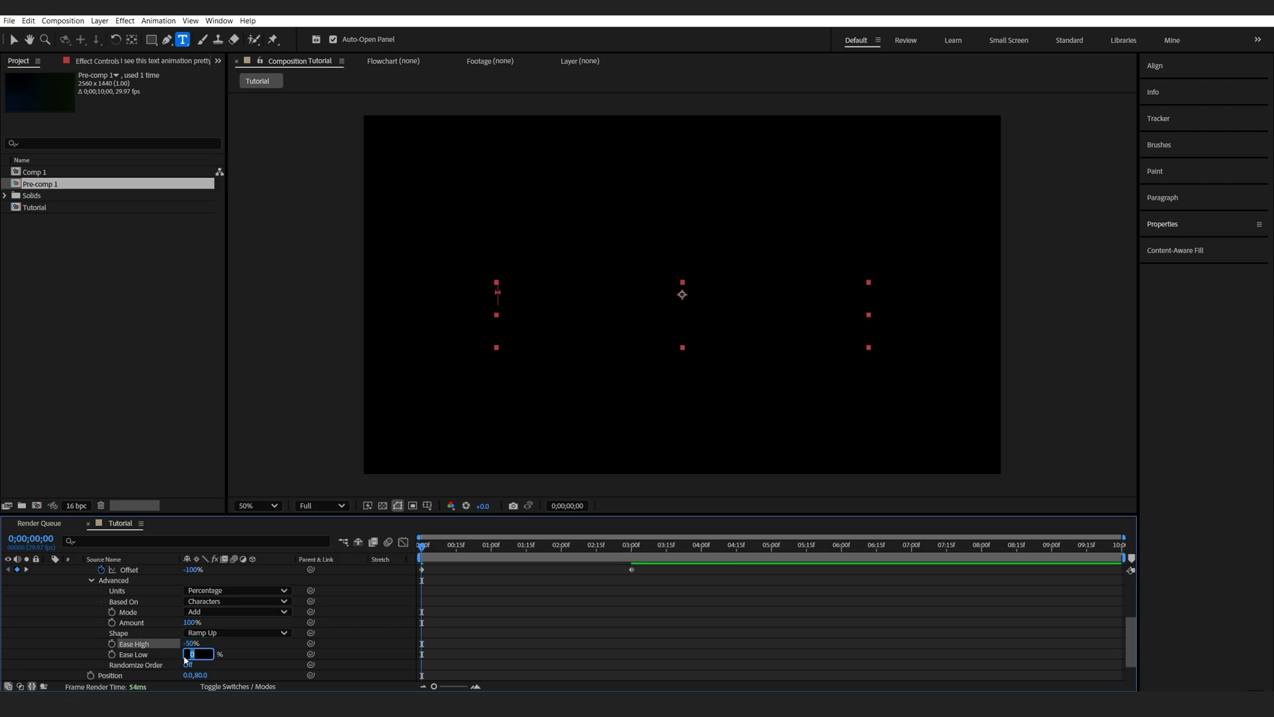
type("50%")
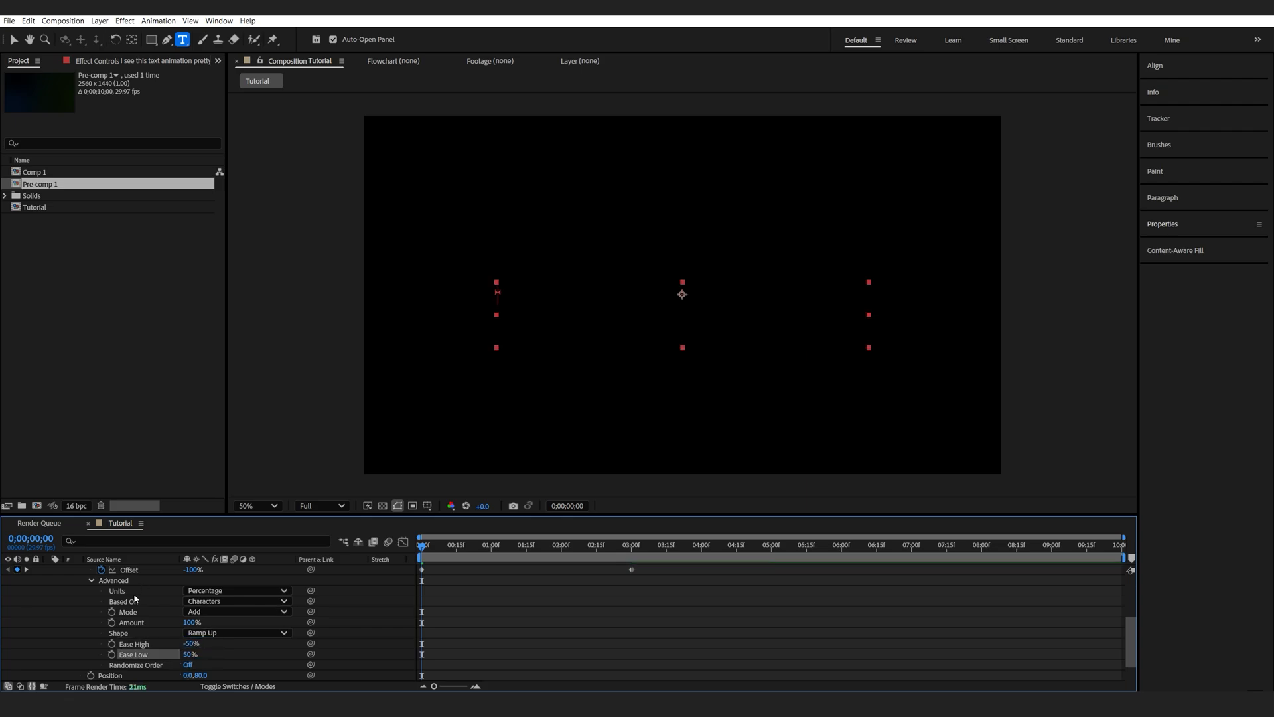
left_click(236, 601)
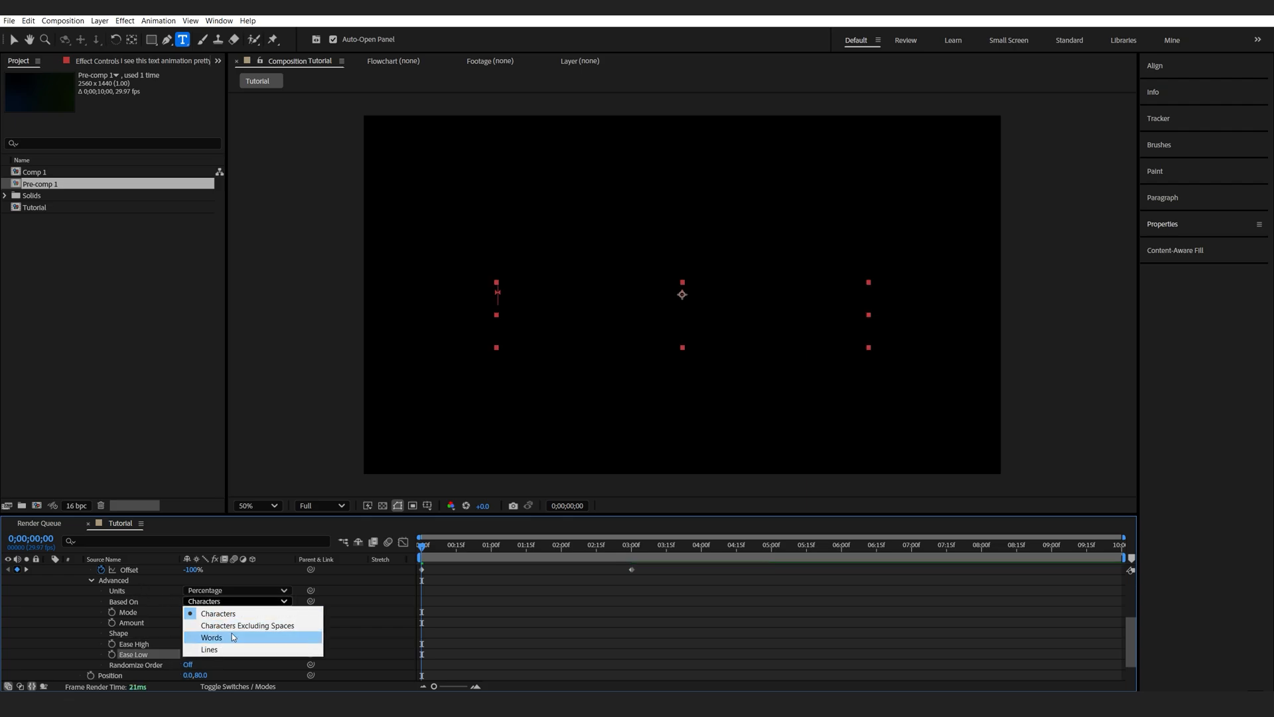
left_click(211, 636)
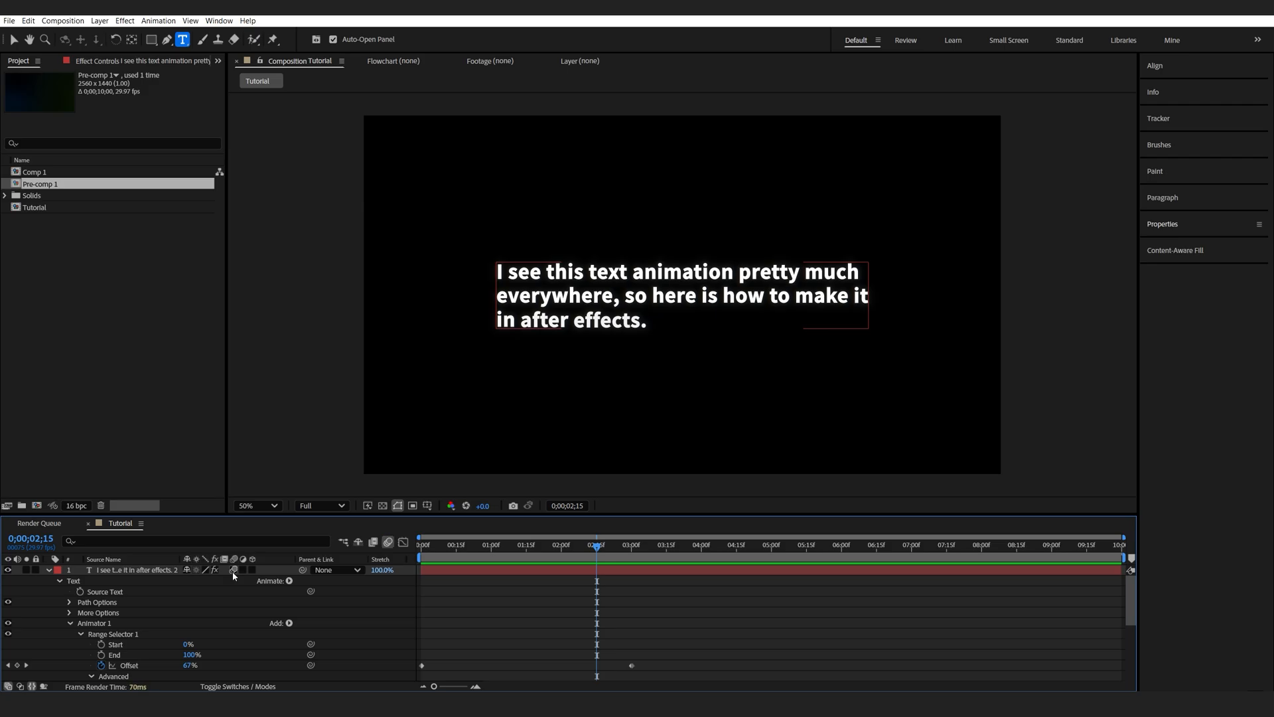
Enable the Motion Blur switch on the paragraph text layer.
left_click(47, 570)
type("BG")
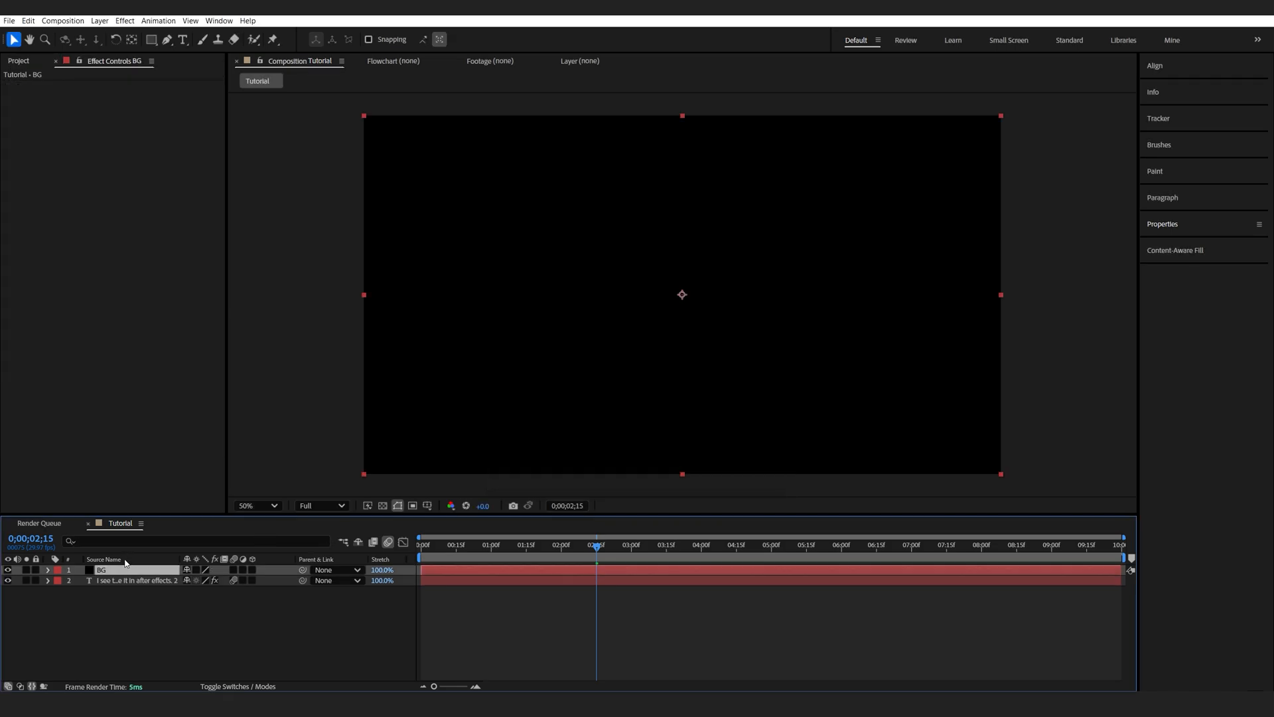
Enter 4 while setting up the BG solid's 4-Color Gradient.
type("40%")
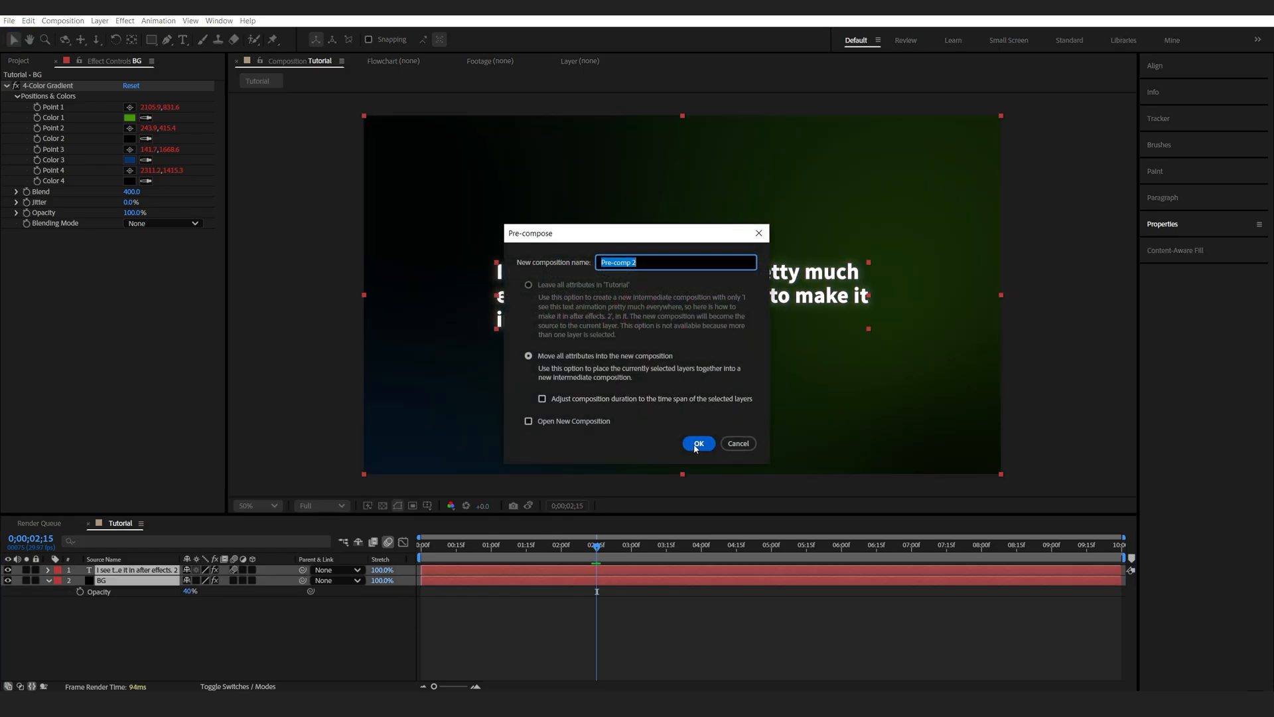
Pre-compose the layers into Pre-comp 2 and search the effects for CC.
left_click(698, 443)
type("20")
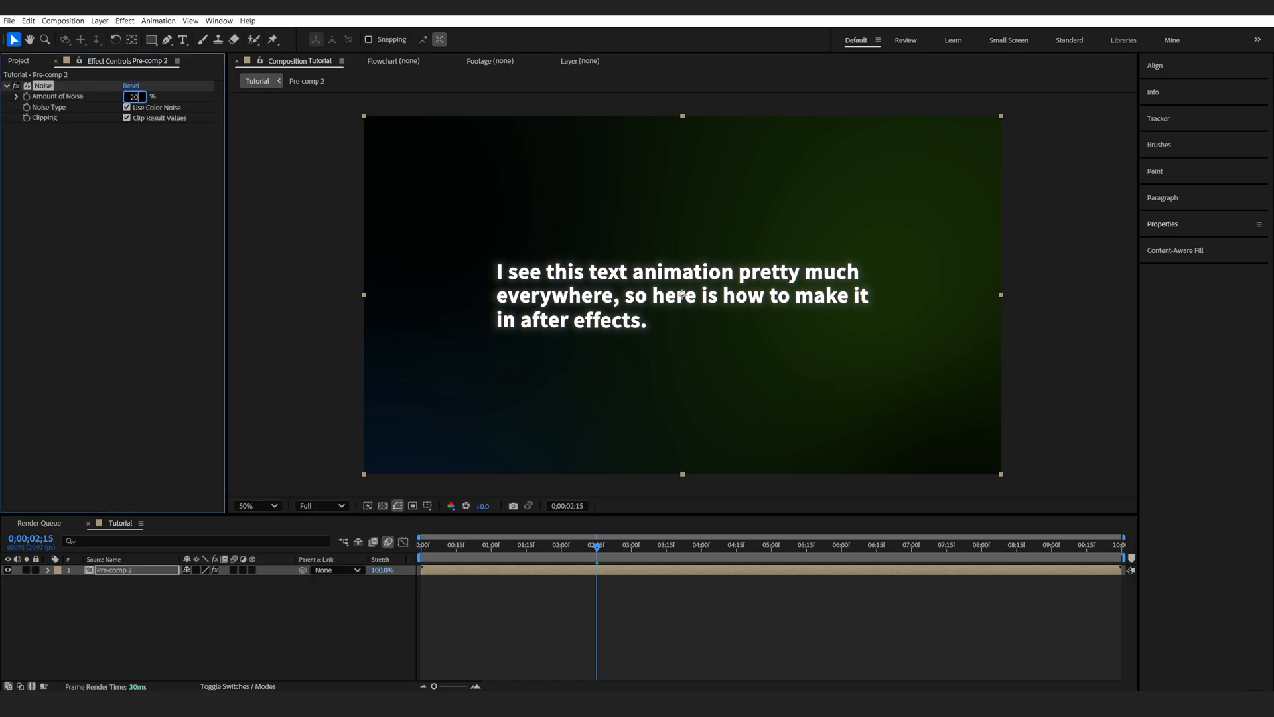
type("cc")
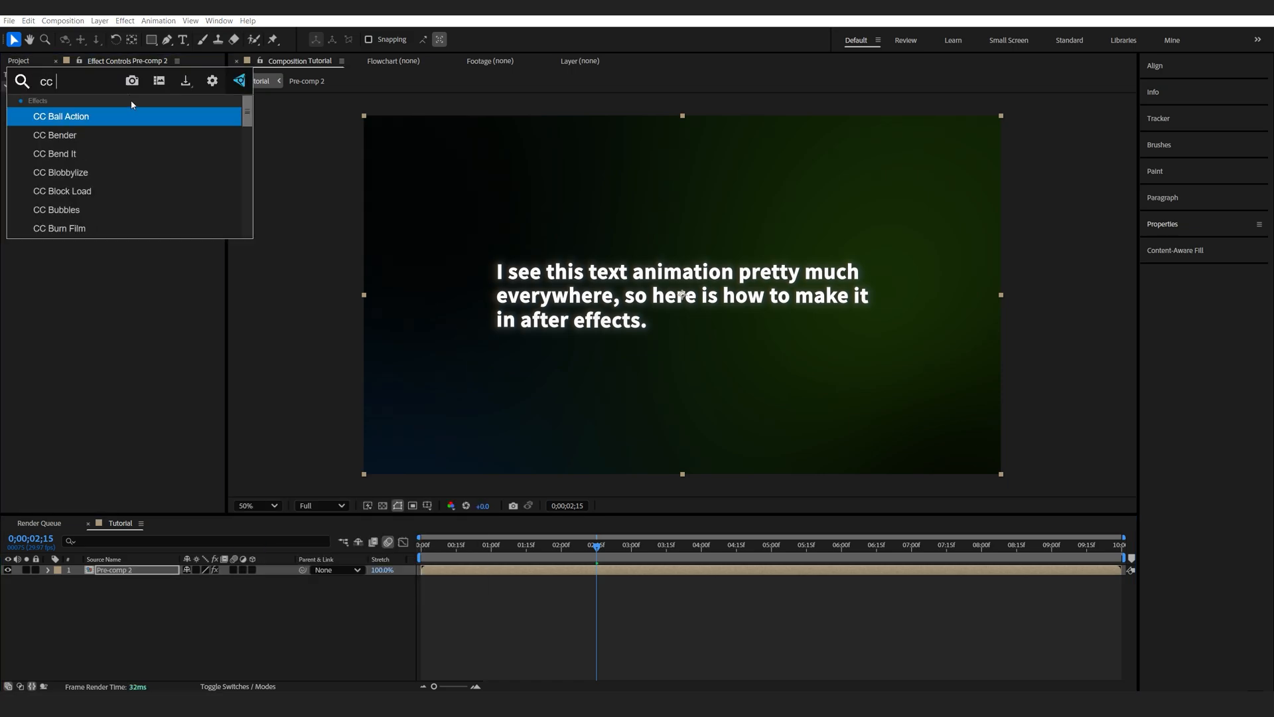